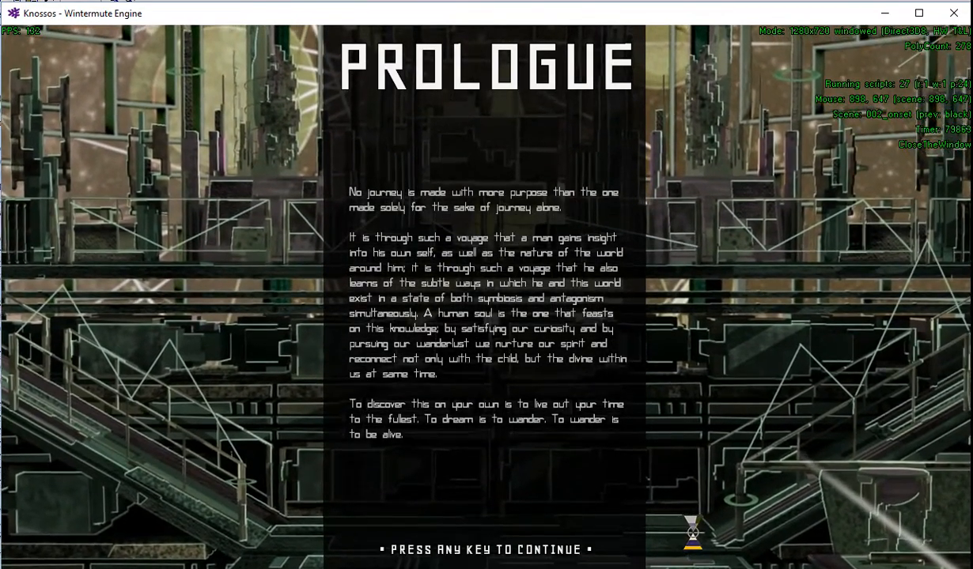
Step: Dismiss the Prologue screen so the first scene's cryobed narration appears
key(space)
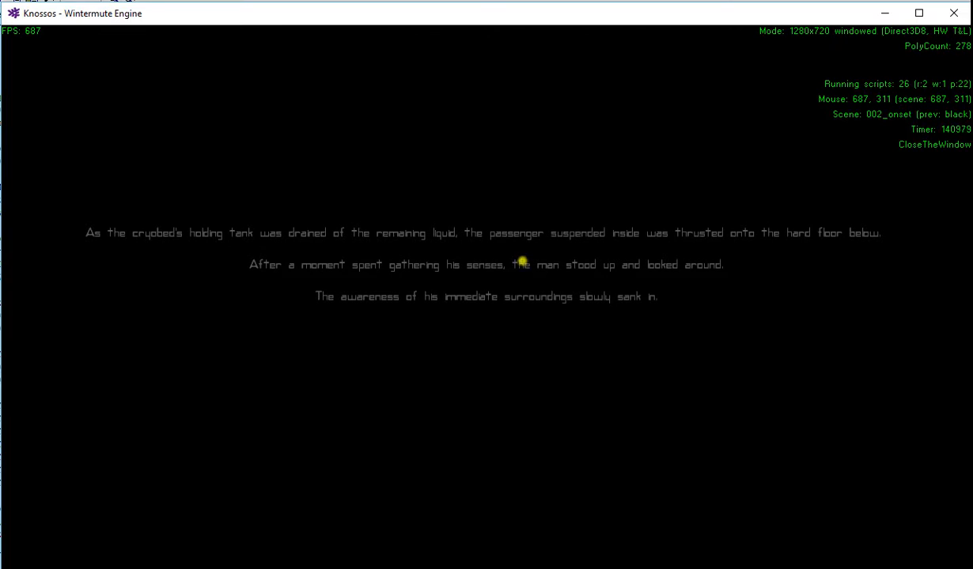
mouse_move(522, 269)
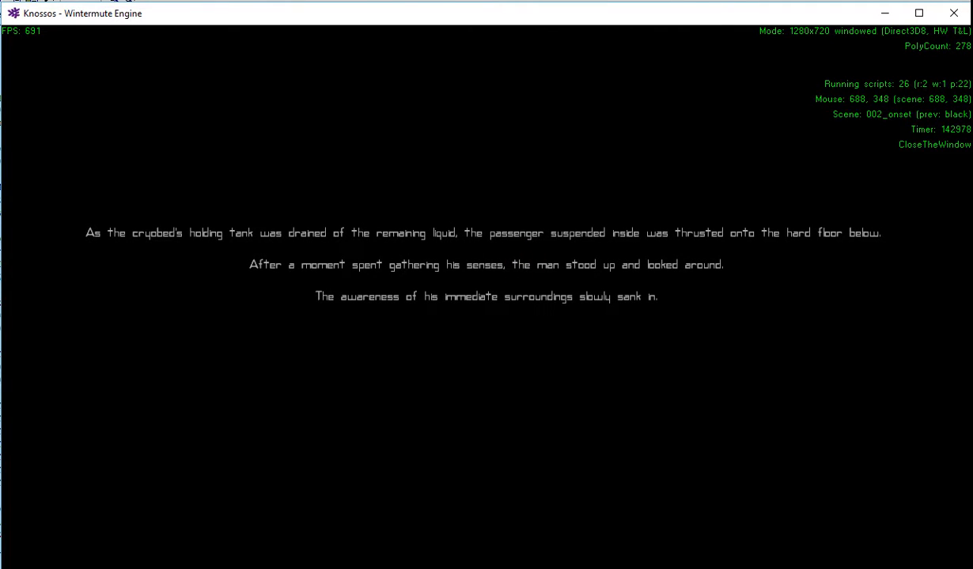